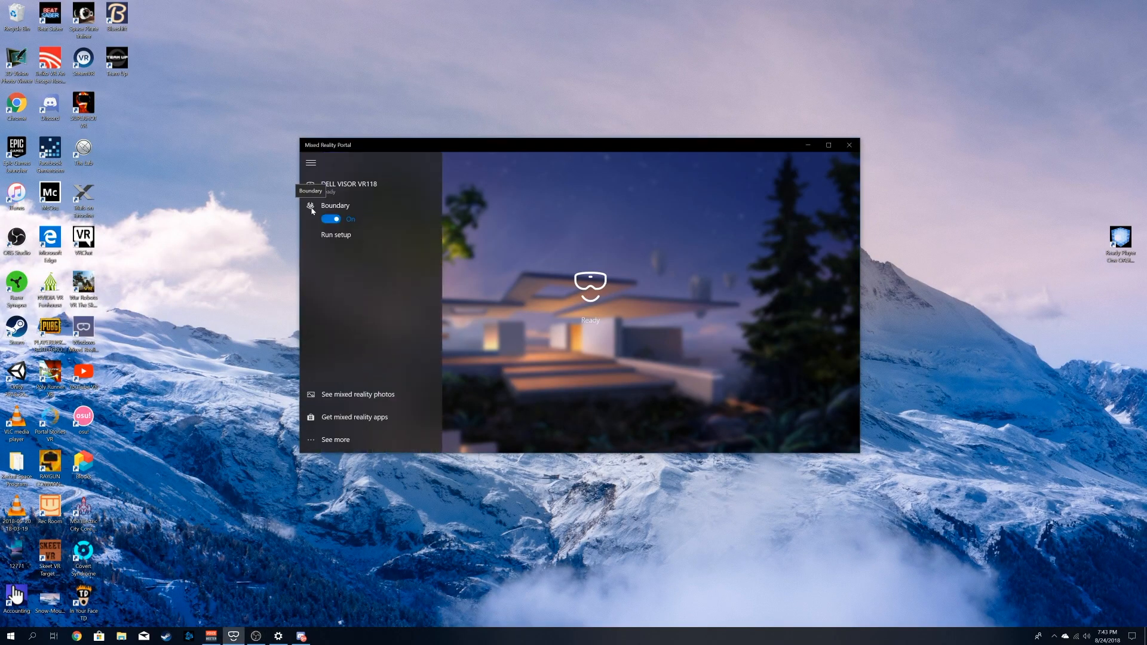
{"action": "mouse_move", "coordinate": [341, 242]}
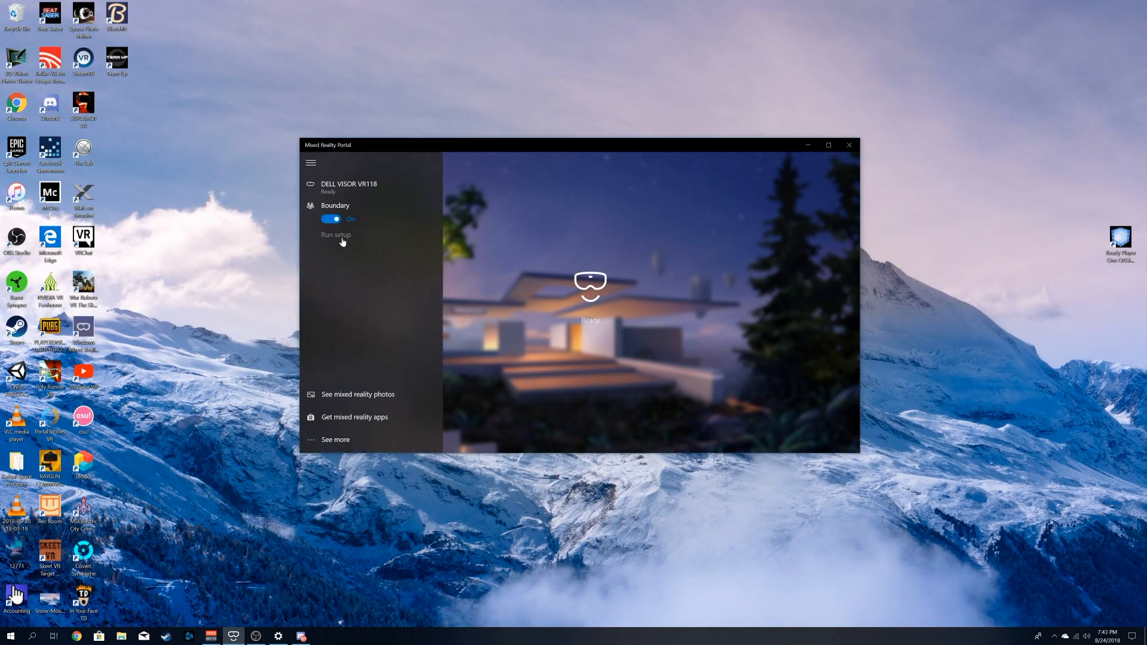
- Run boundary setup for the Dell Visor from the portal's Boundary section
{"action": "left_click", "coordinate": [336, 235]}
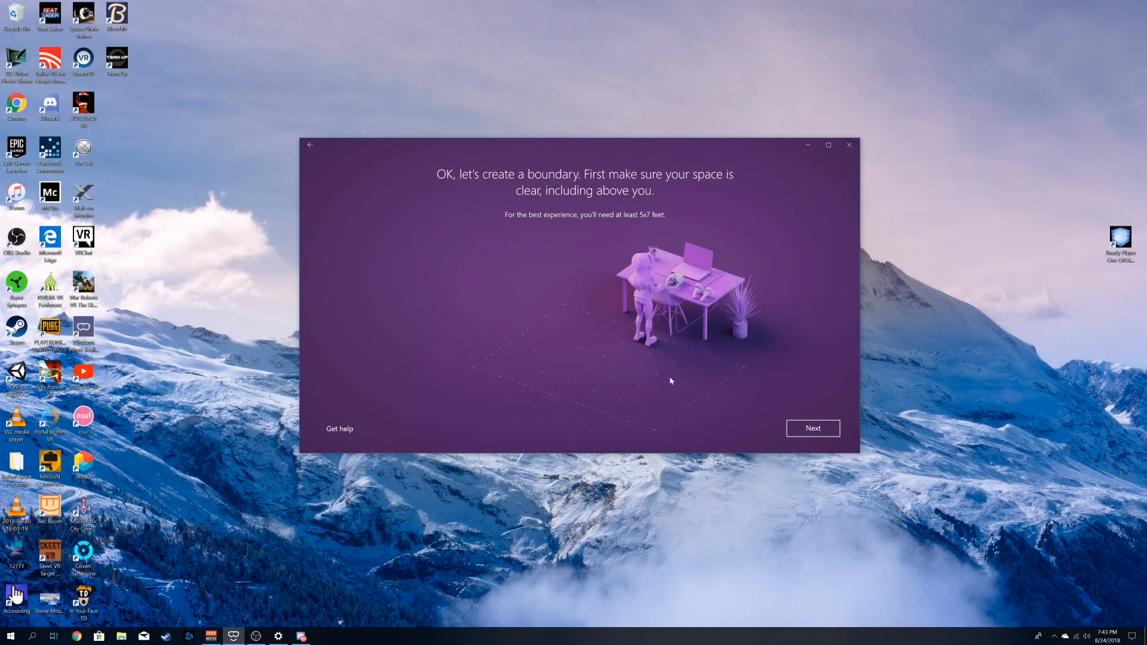
- Confirm the play space is clear and center the headset toward the PC
{"action": "left_click", "coordinate": [812, 428]}
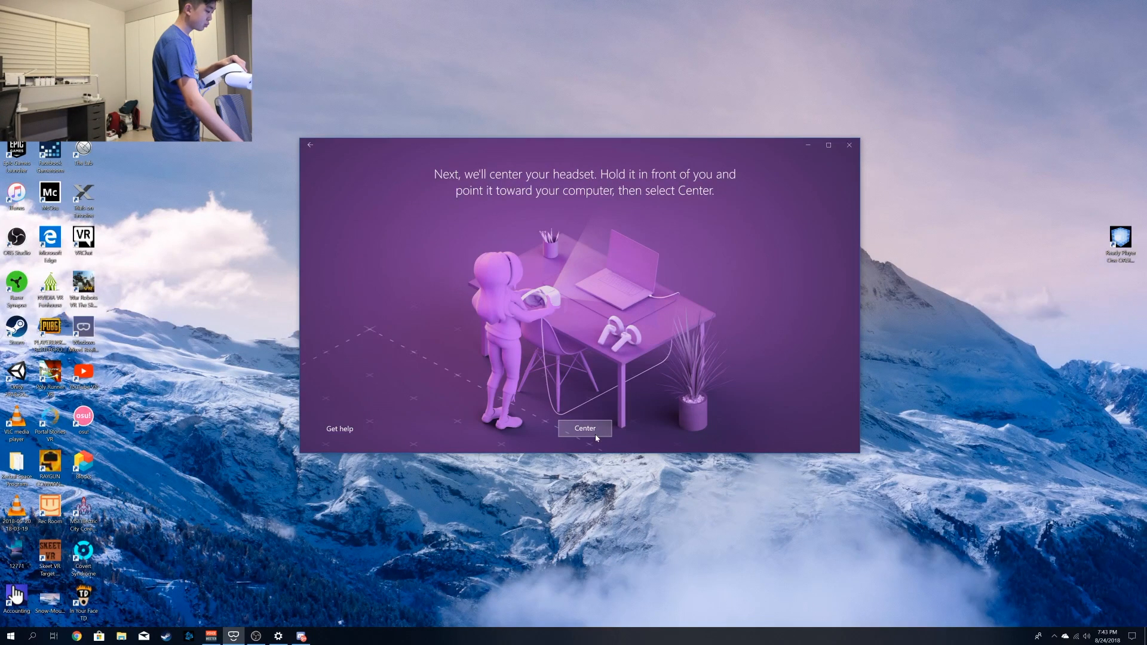
{"action": "left_click", "coordinate": [583, 427]}
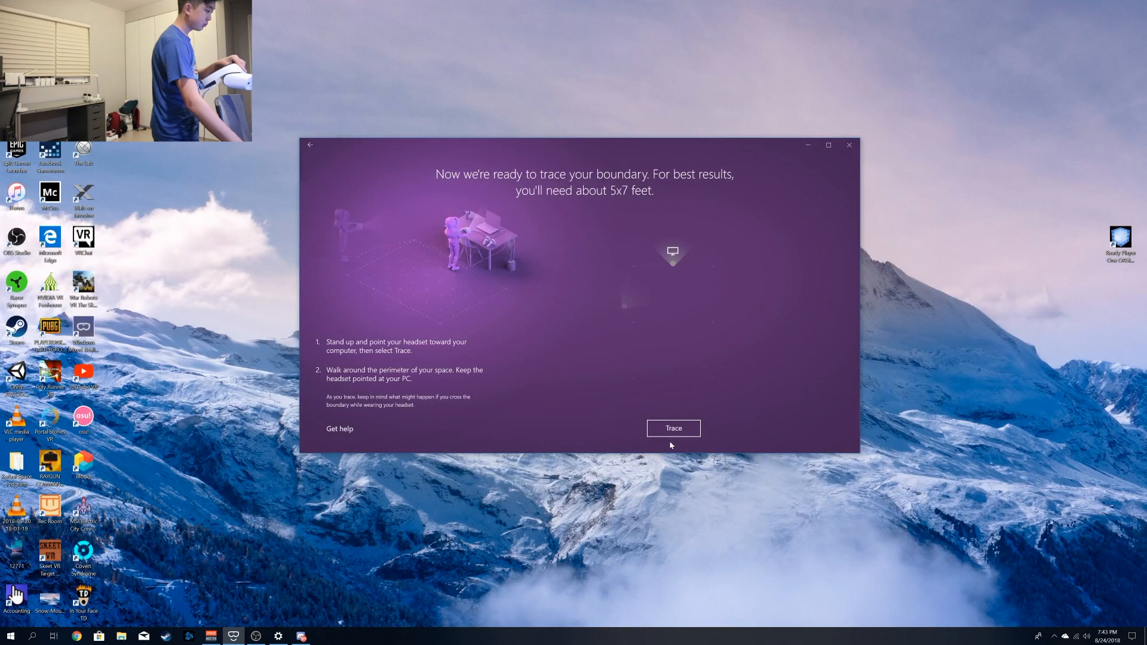
- Trace the room perimeter while holding the headset pointed at the PC
{"action": "left_click", "coordinate": [673, 428]}
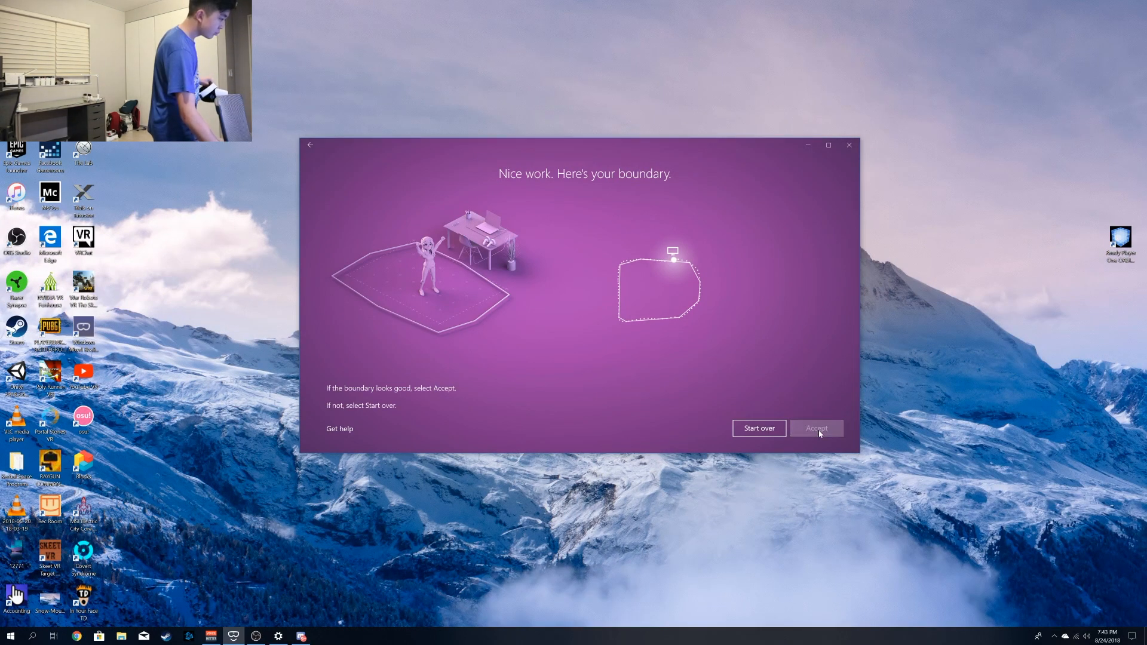
- Accept the traced boundary and dismiss the 'Before you start' safety banner
{"action": "left_click", "coordinate": [817, 427]}
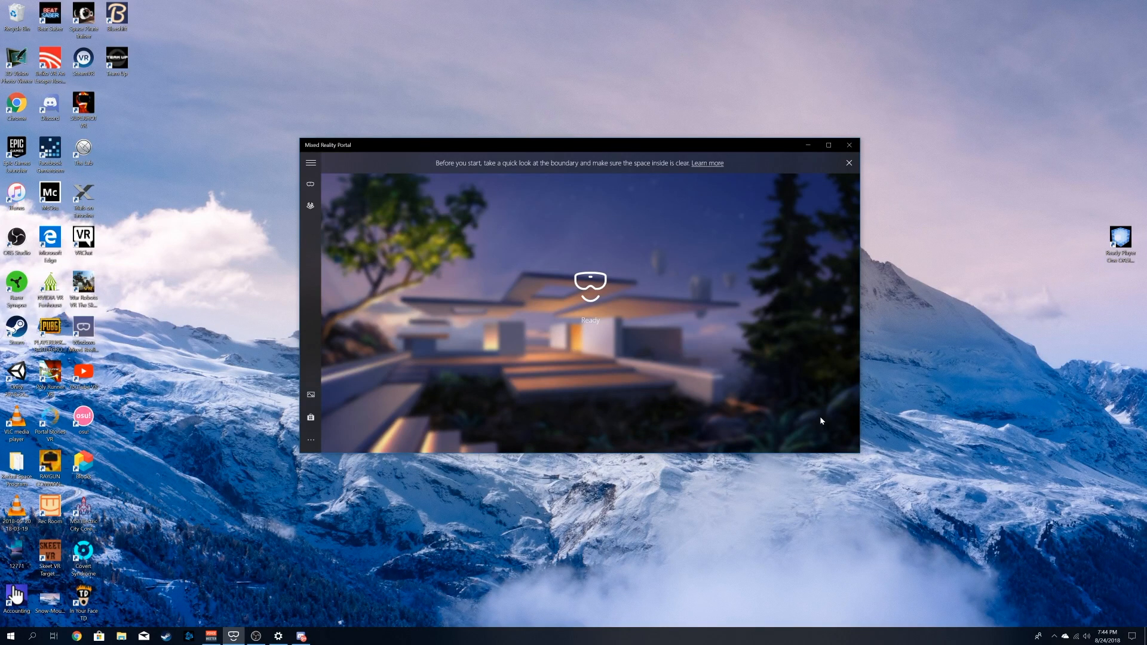
{"action": "left_click", "coordinate": [849, 163]}
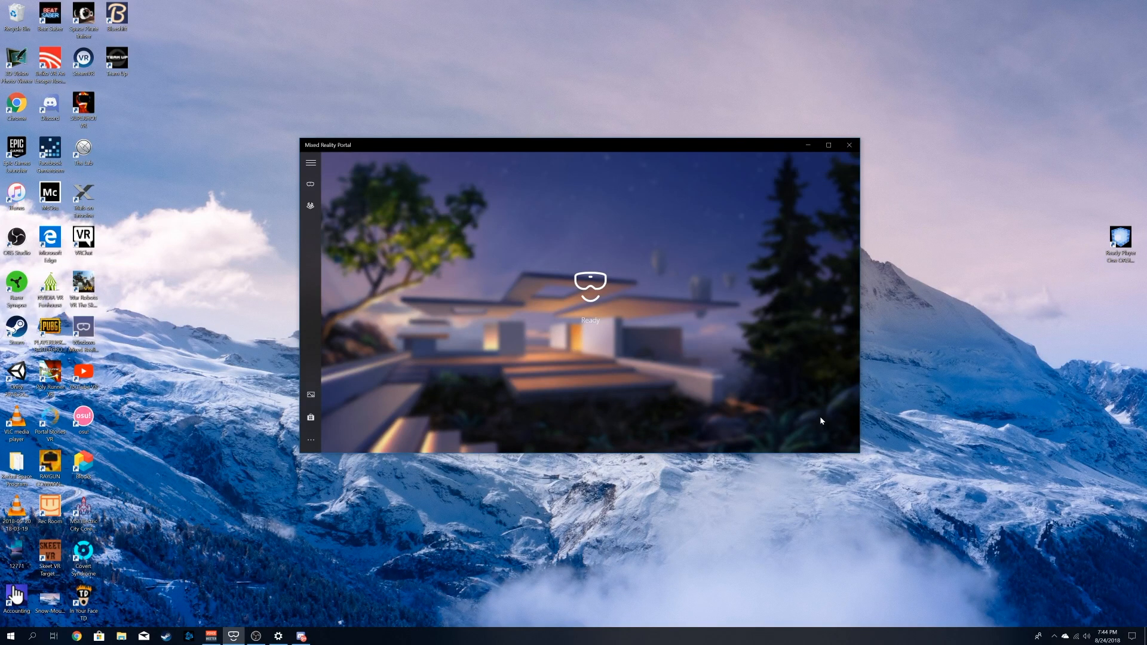